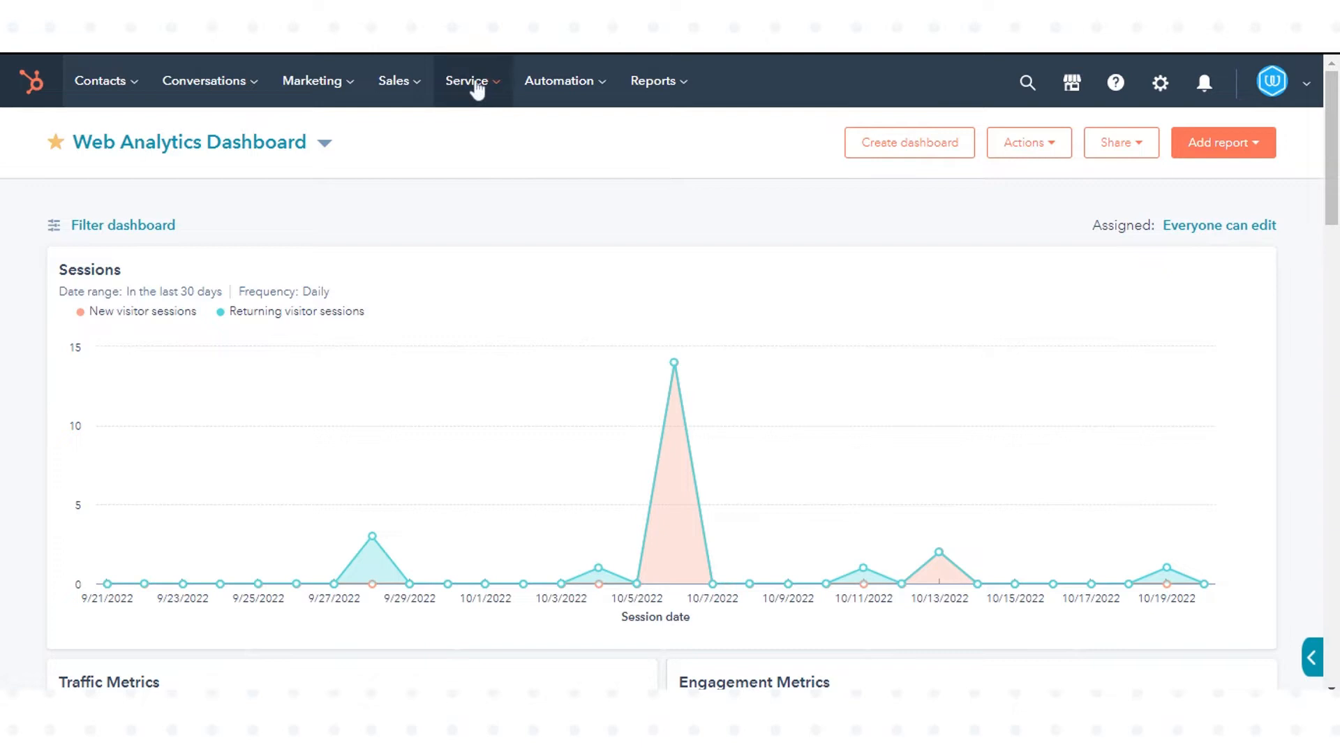
Open the Service menu to reach the Knowledge Base category organizer.
left_click(467, 80)
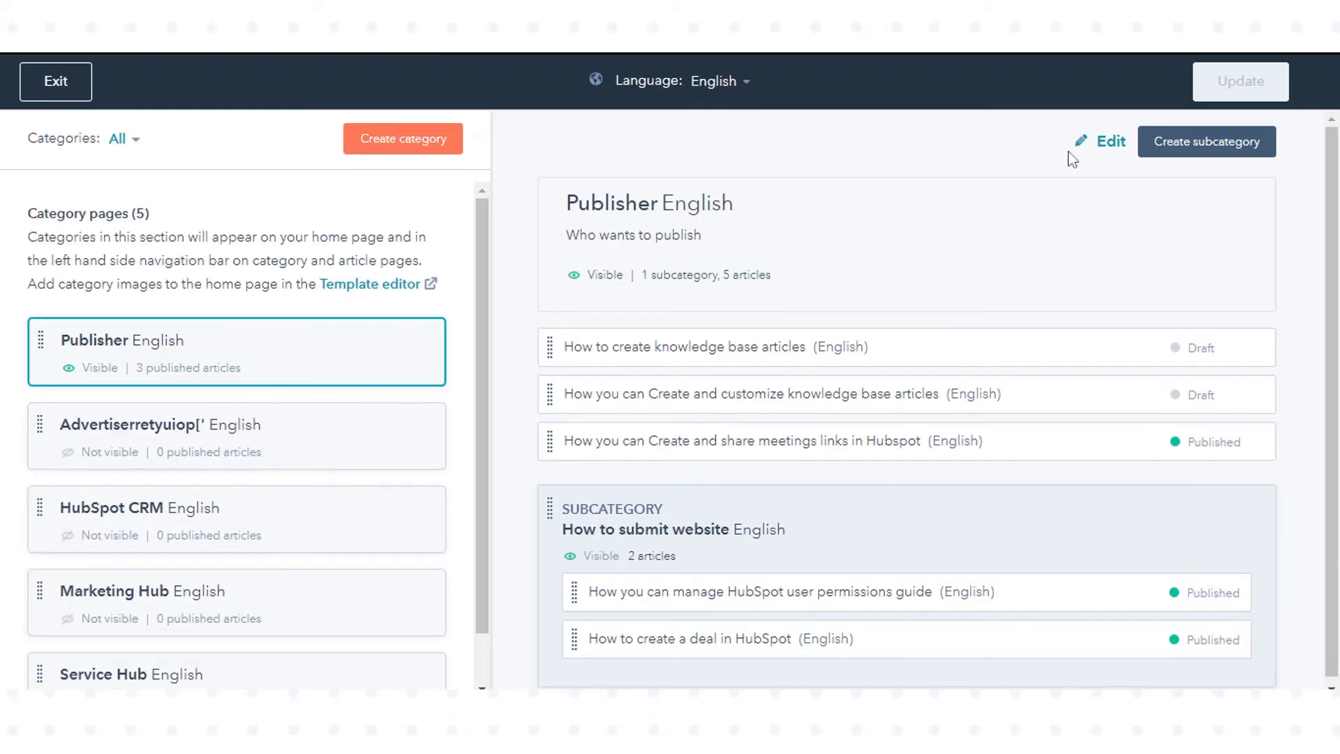
mouse_move(179, 392)
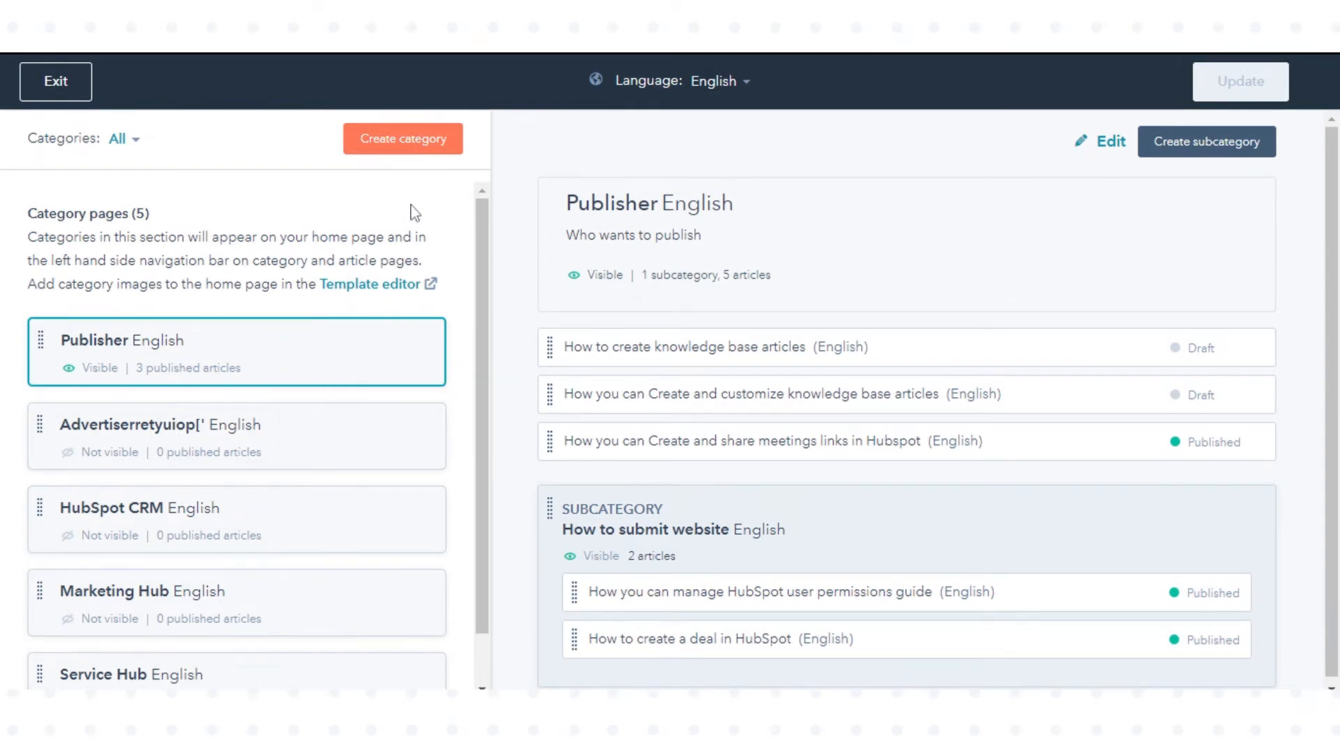
left_click(402, 138)
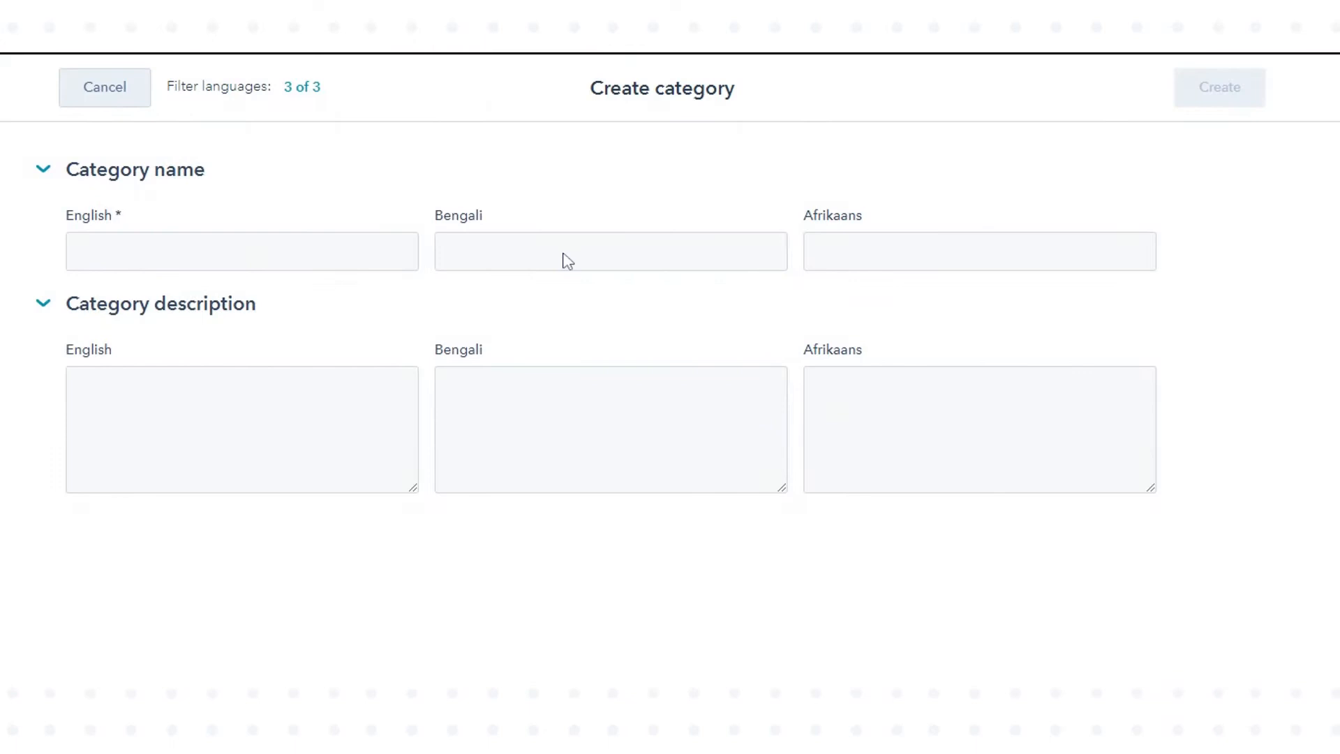
left_click(241, 251)
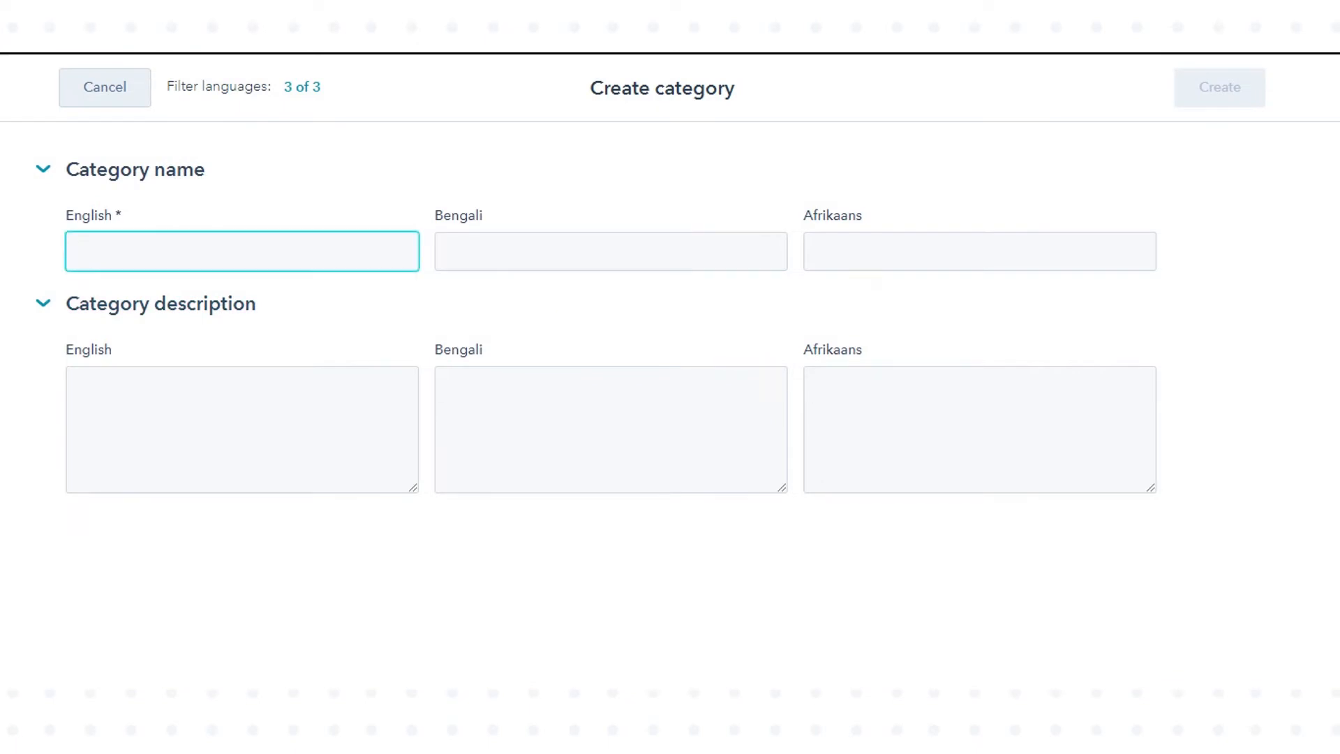
left_click(242, 250)
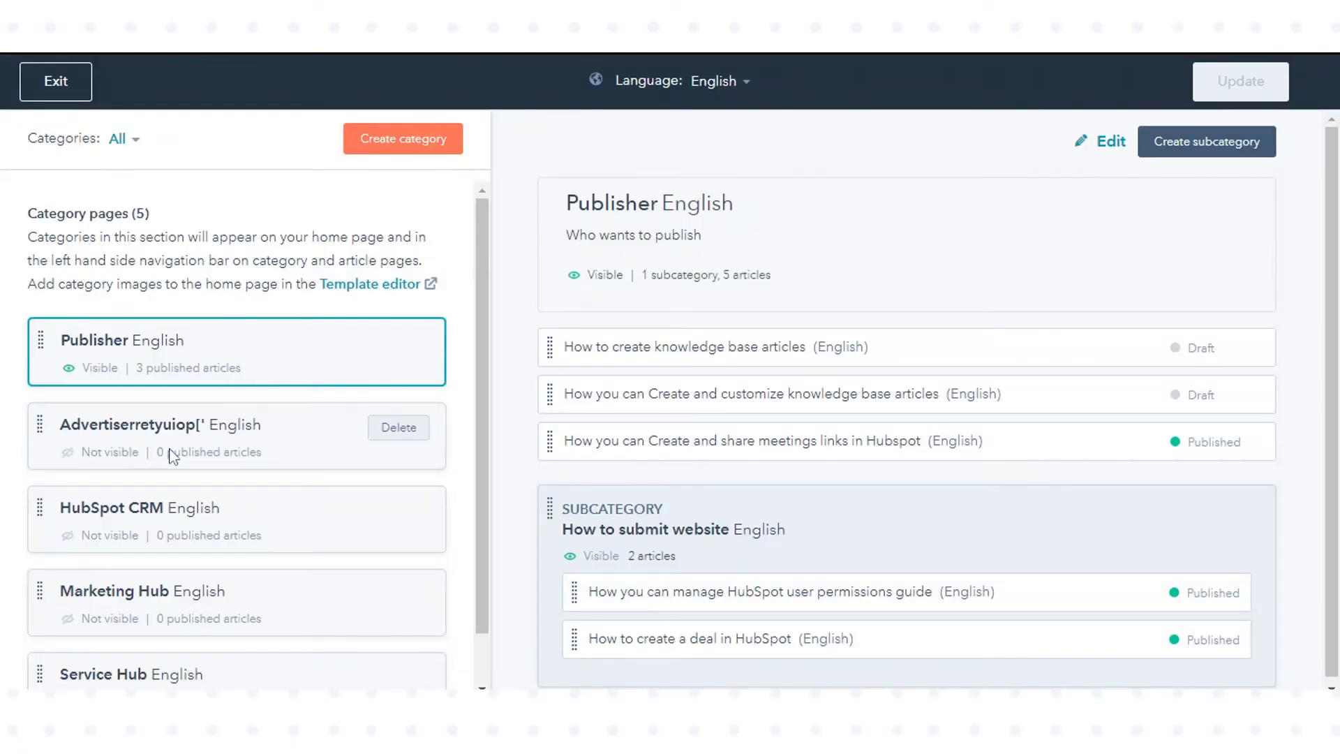
Drag Advertiserretyuiop[' above Publisher and dismiss the update tip.
left_click(154, 434)
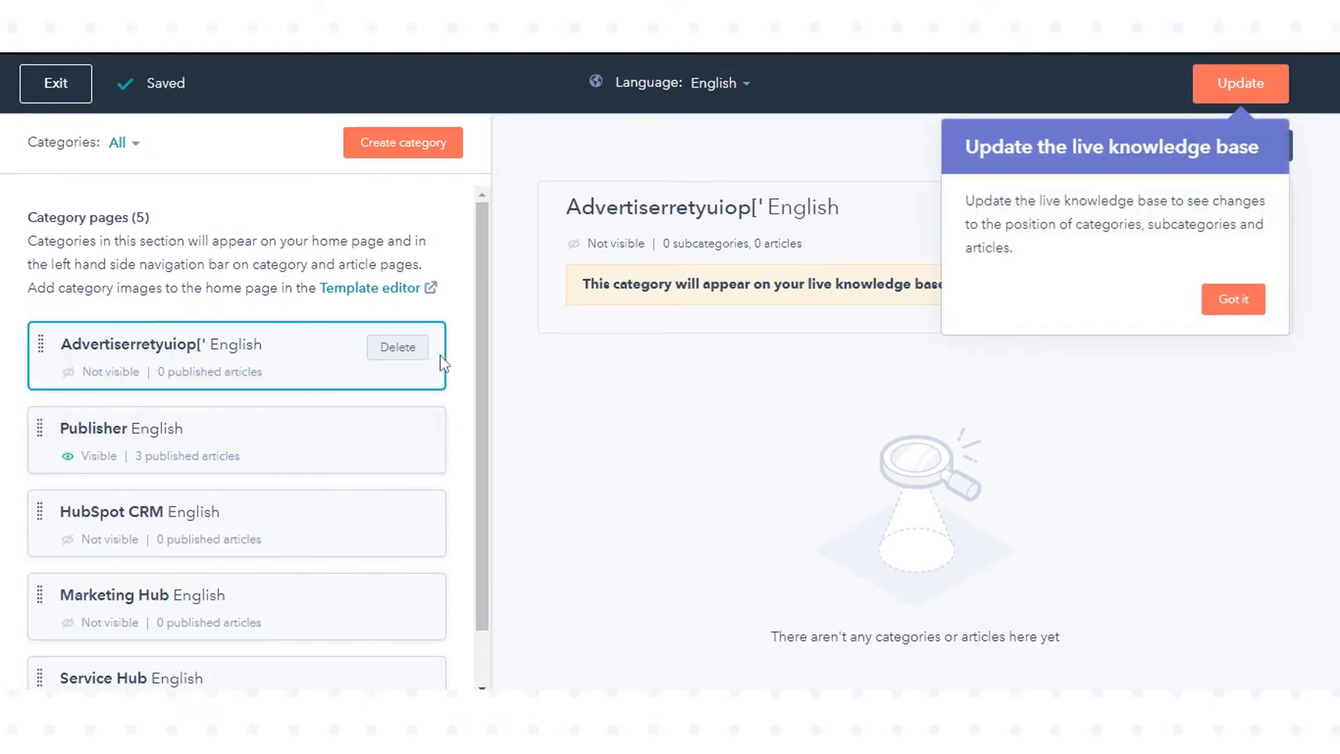
left_click(1233, 299)
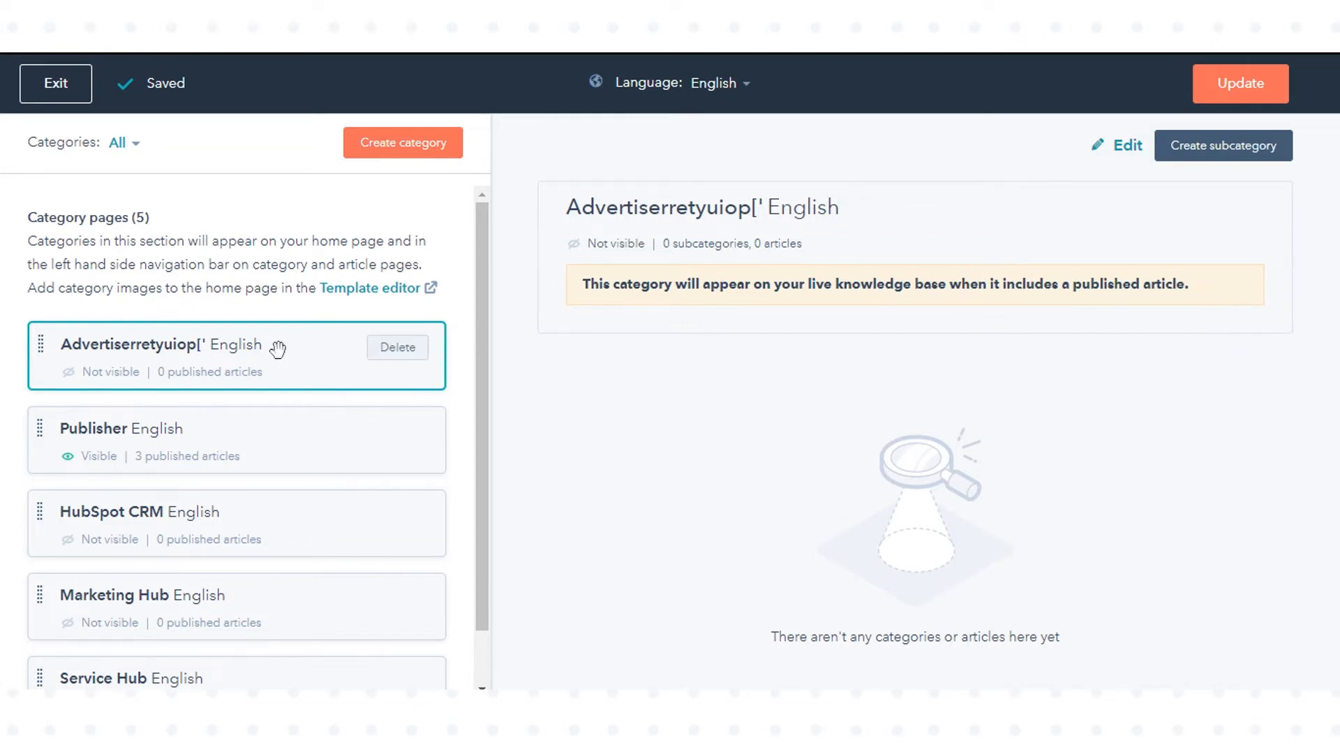
mouse_move(151, 339)
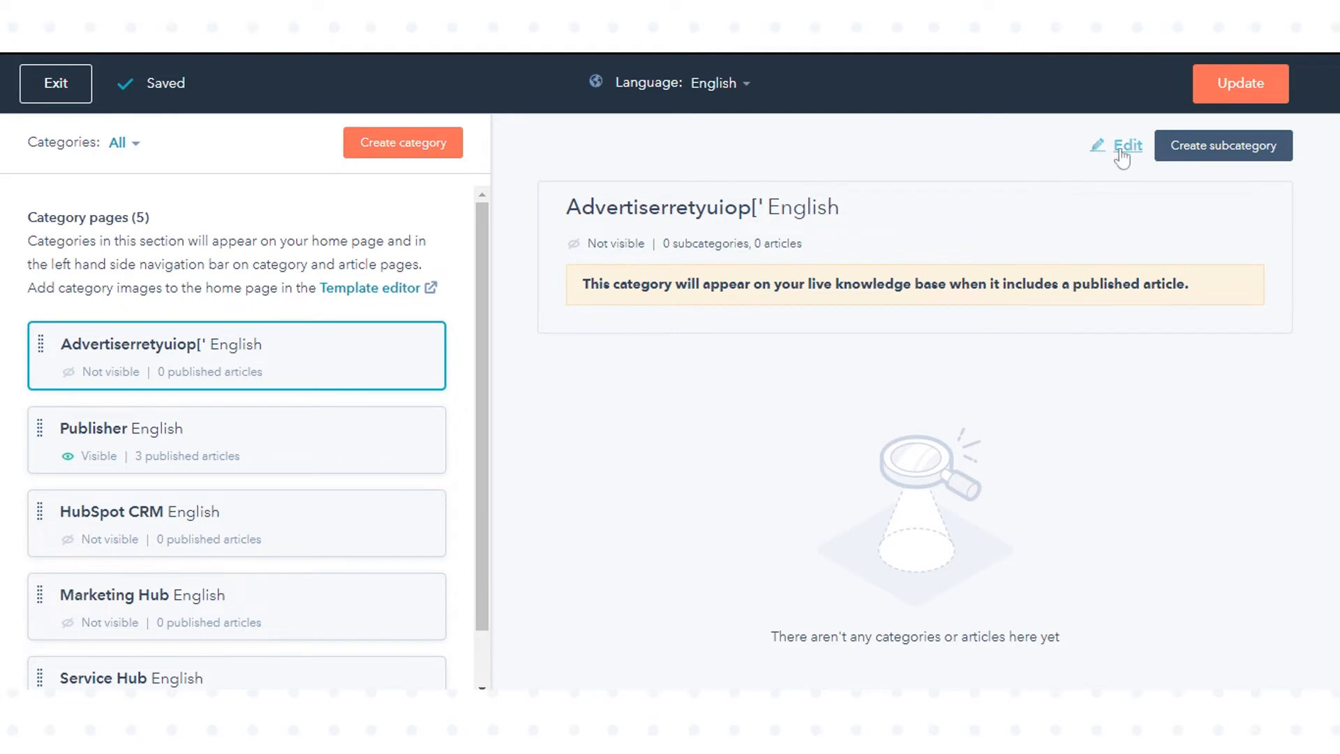
left_click(1126, 145)
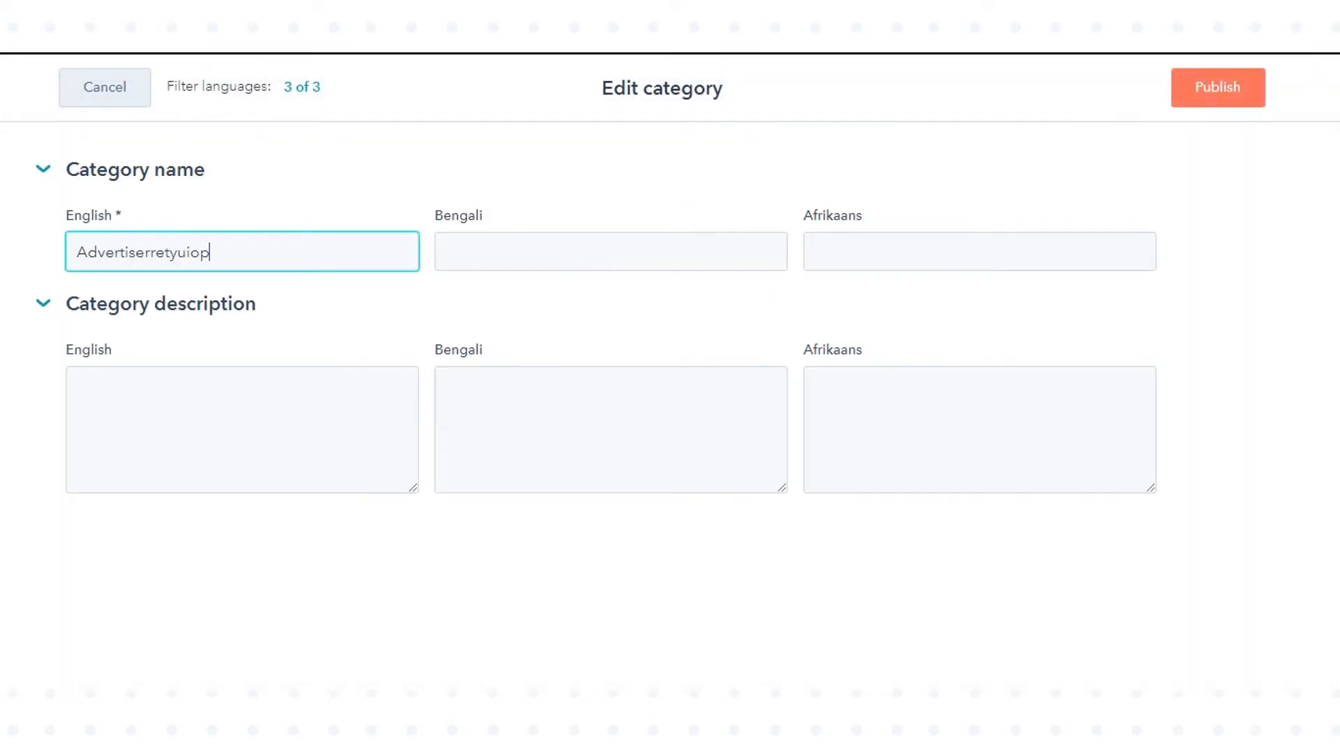
left_click(1215, 86)
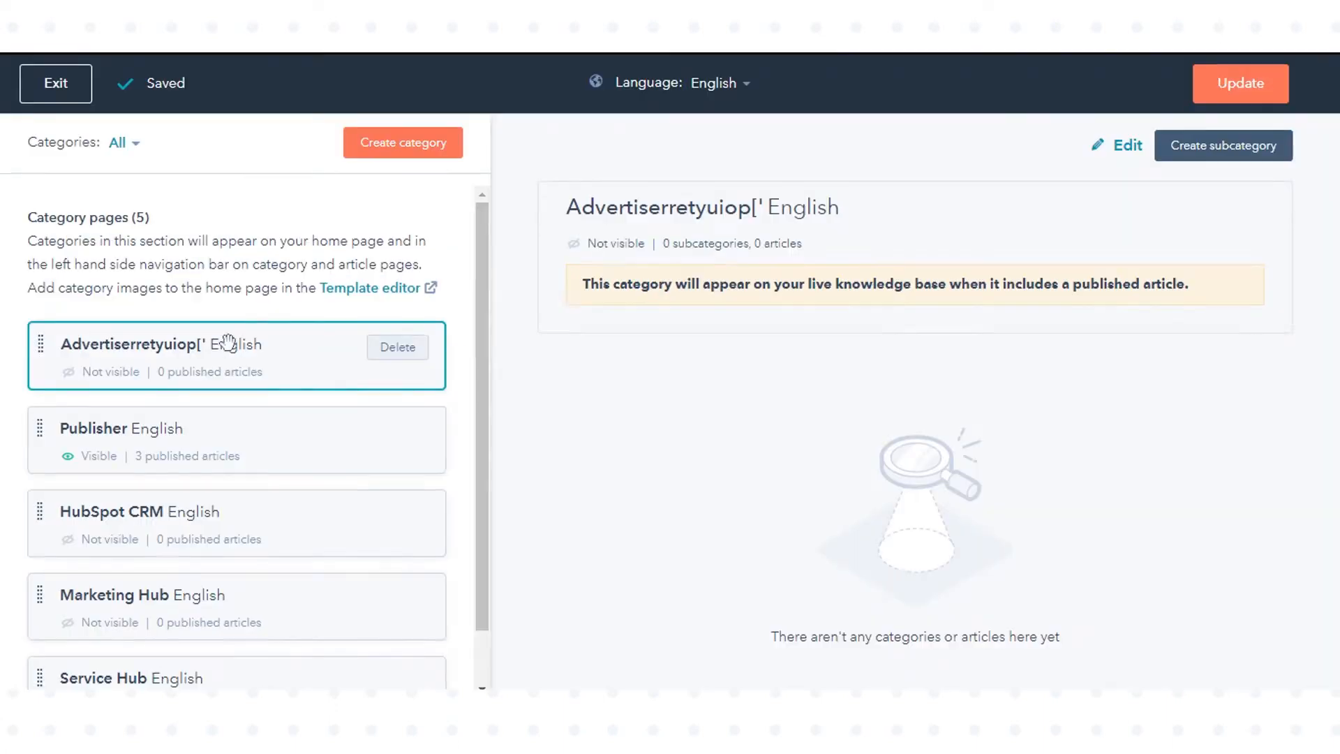
mouse_move(397, 347)
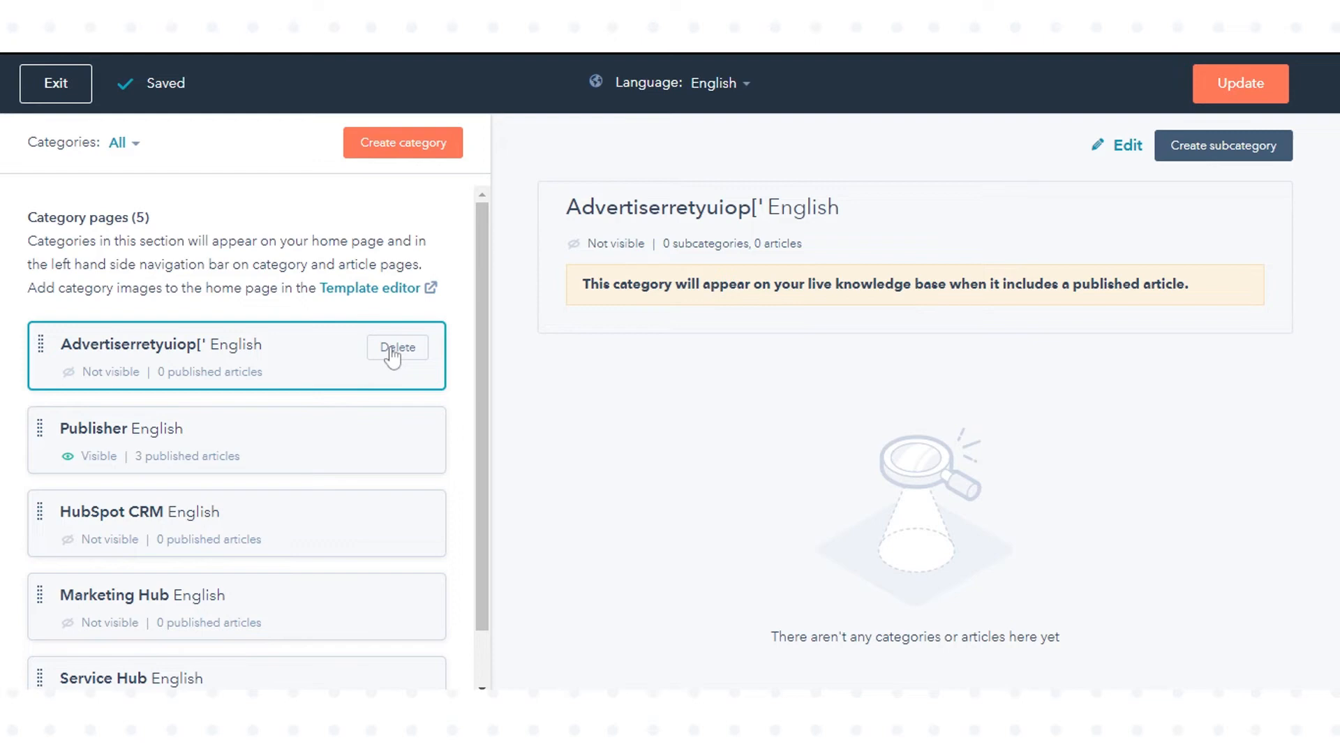
Cancel deleting Advertiserretyuiop[' and exit the organizer, leaving changes unpublished.
left_click(397, 347)
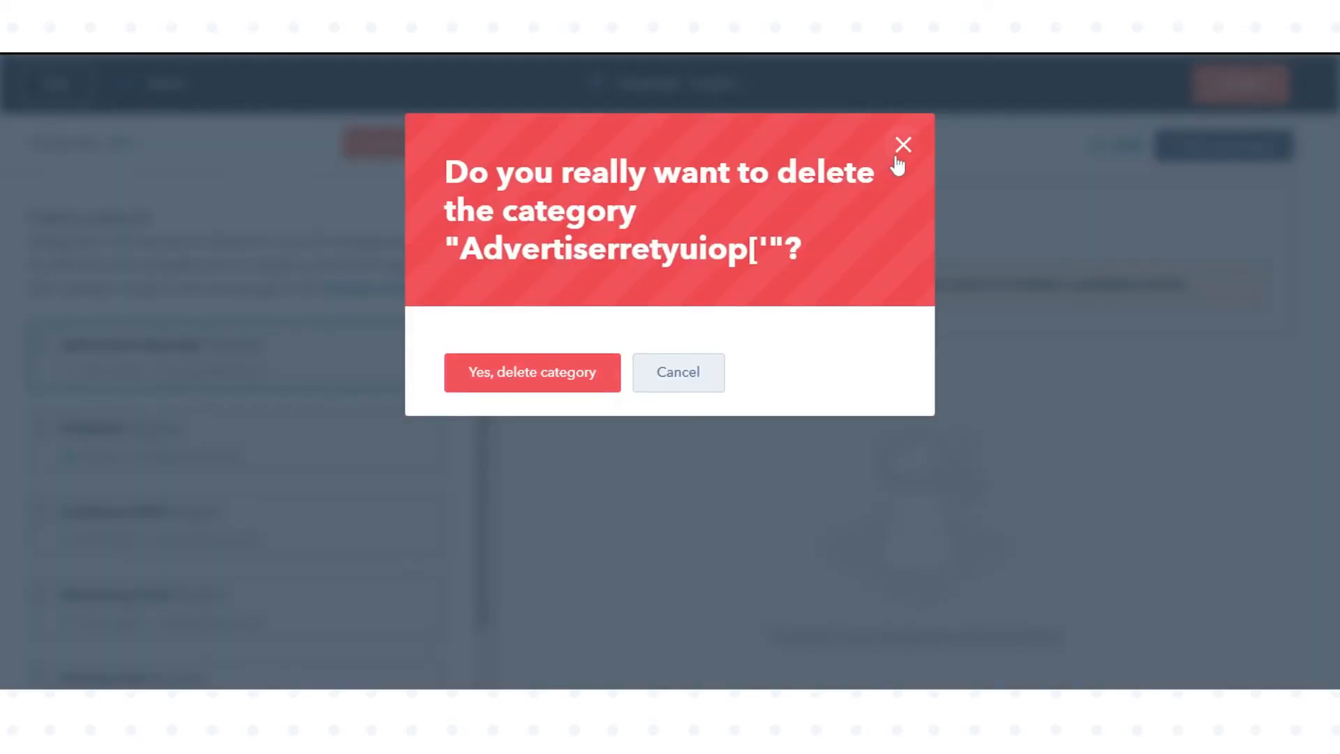
left_click(677, 372)
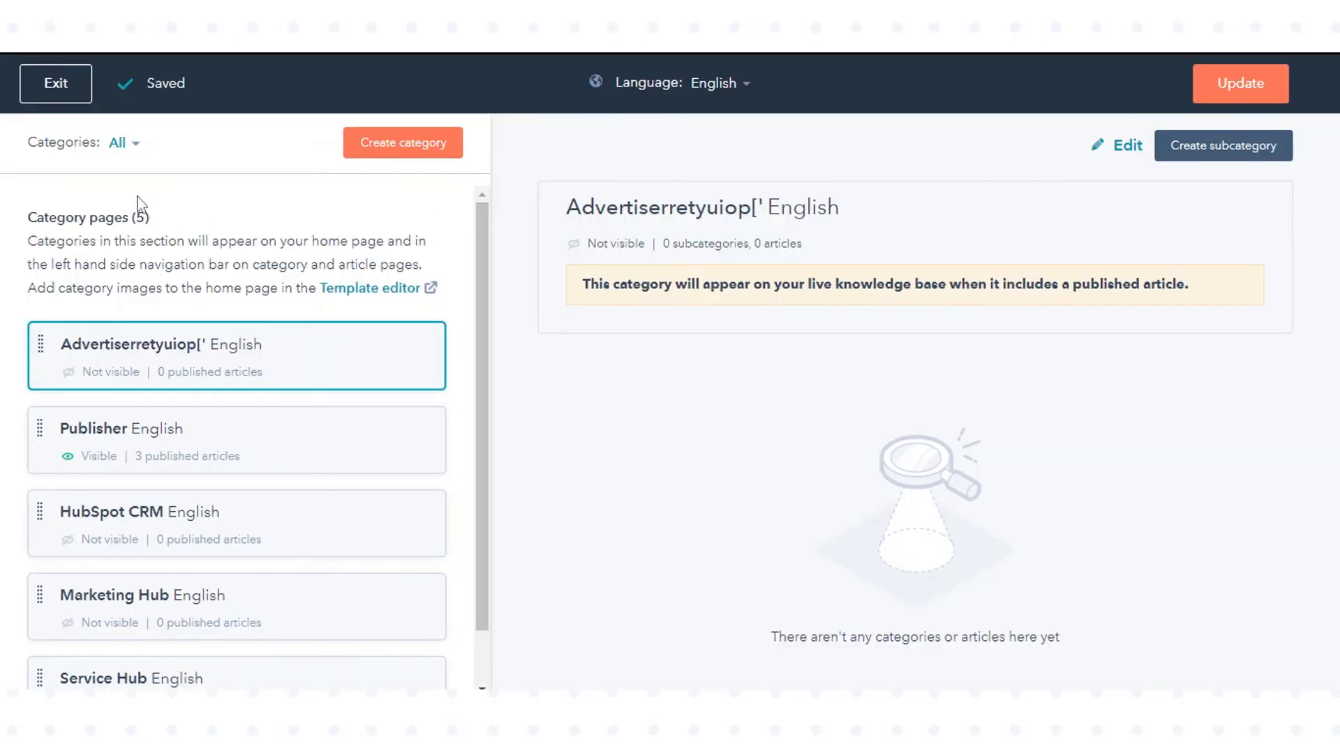
left_click(55, 83)
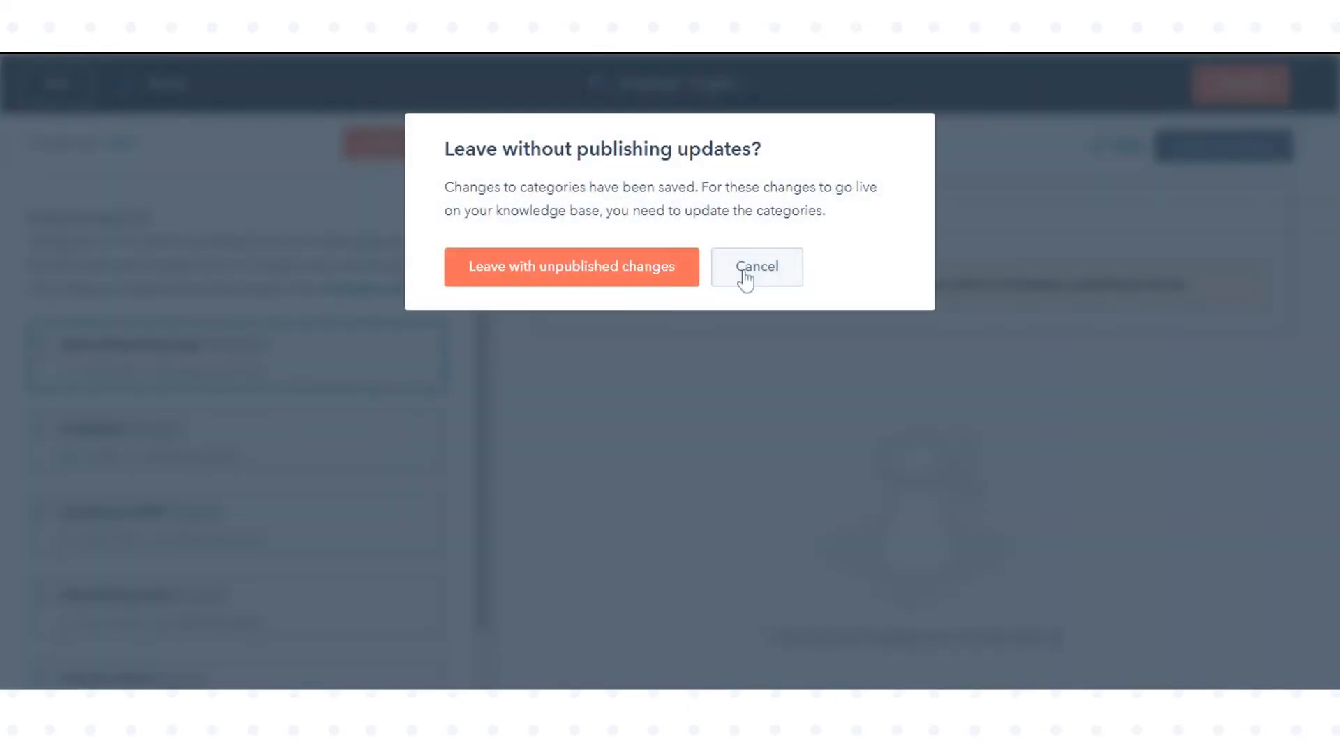
left_click(571, 266)
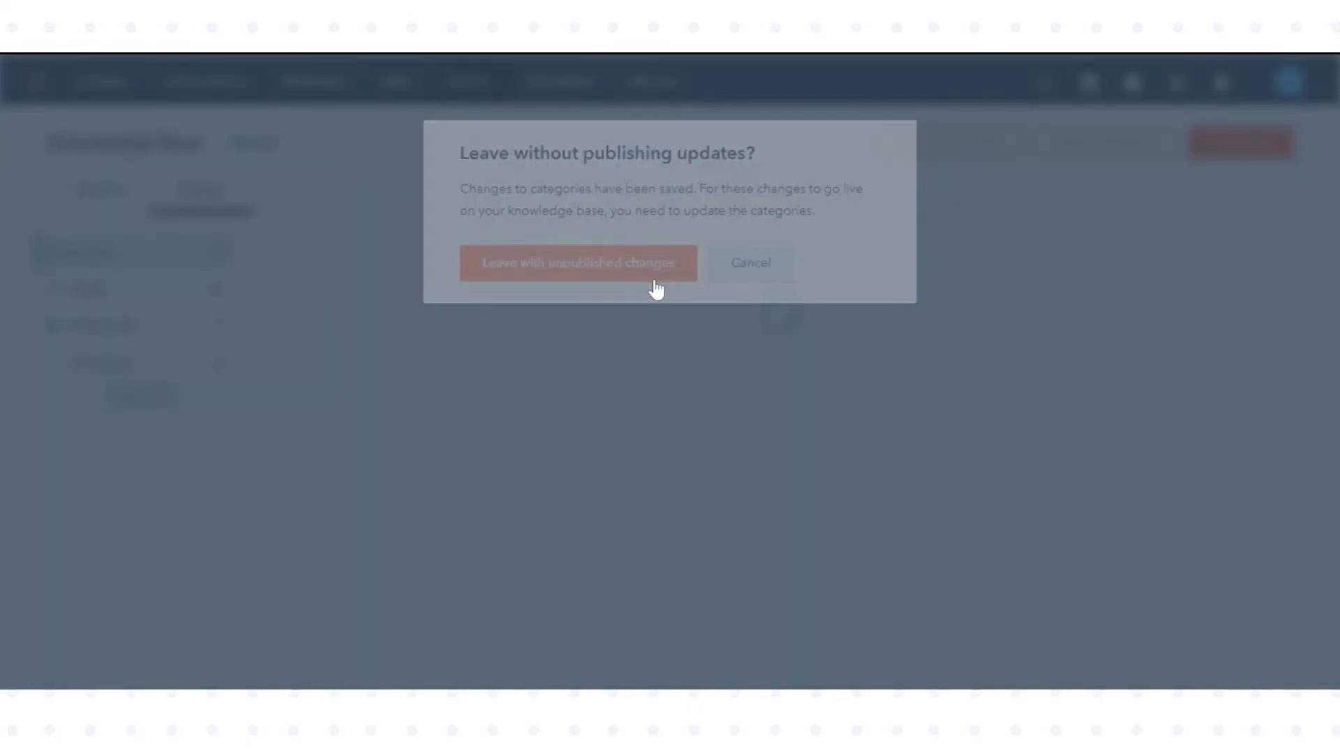
Open the 'How to create knowledge base articles' draft from the Knowledge Base articles list.
left_click(578, 262)
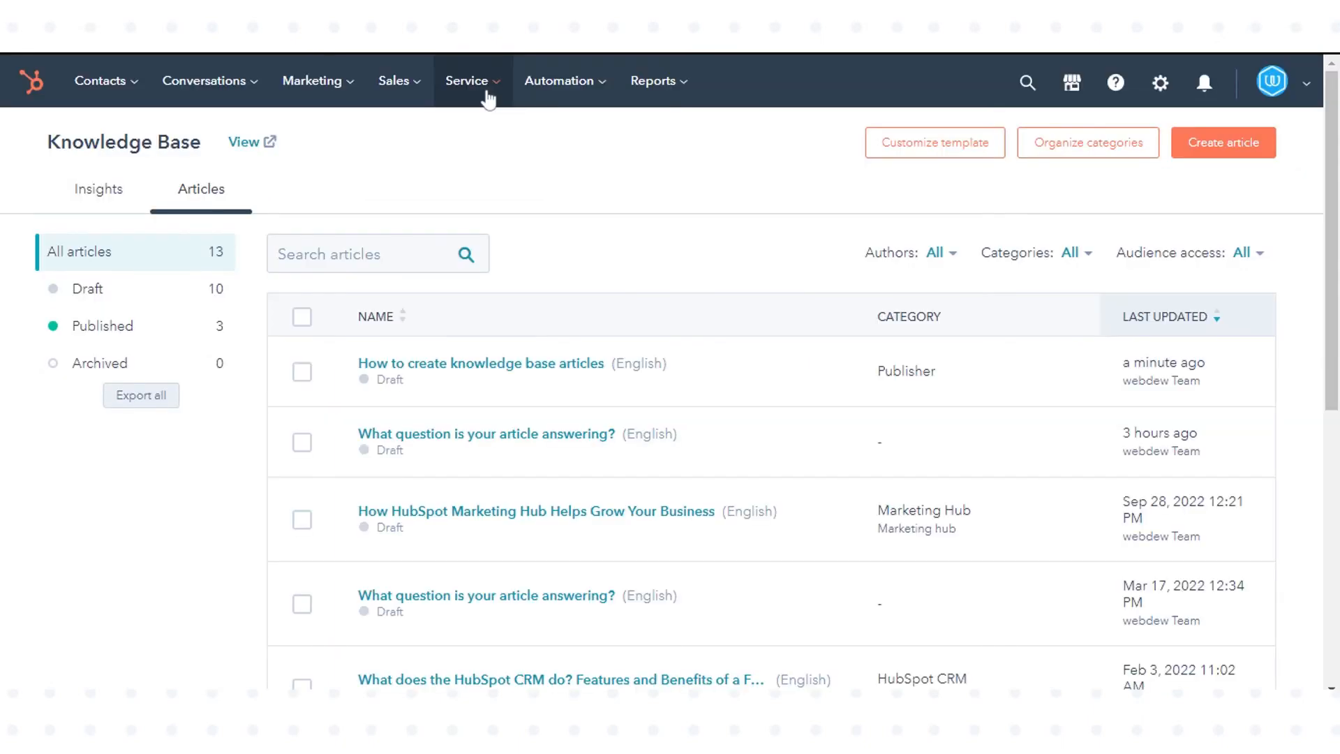
left_click(469, 80)
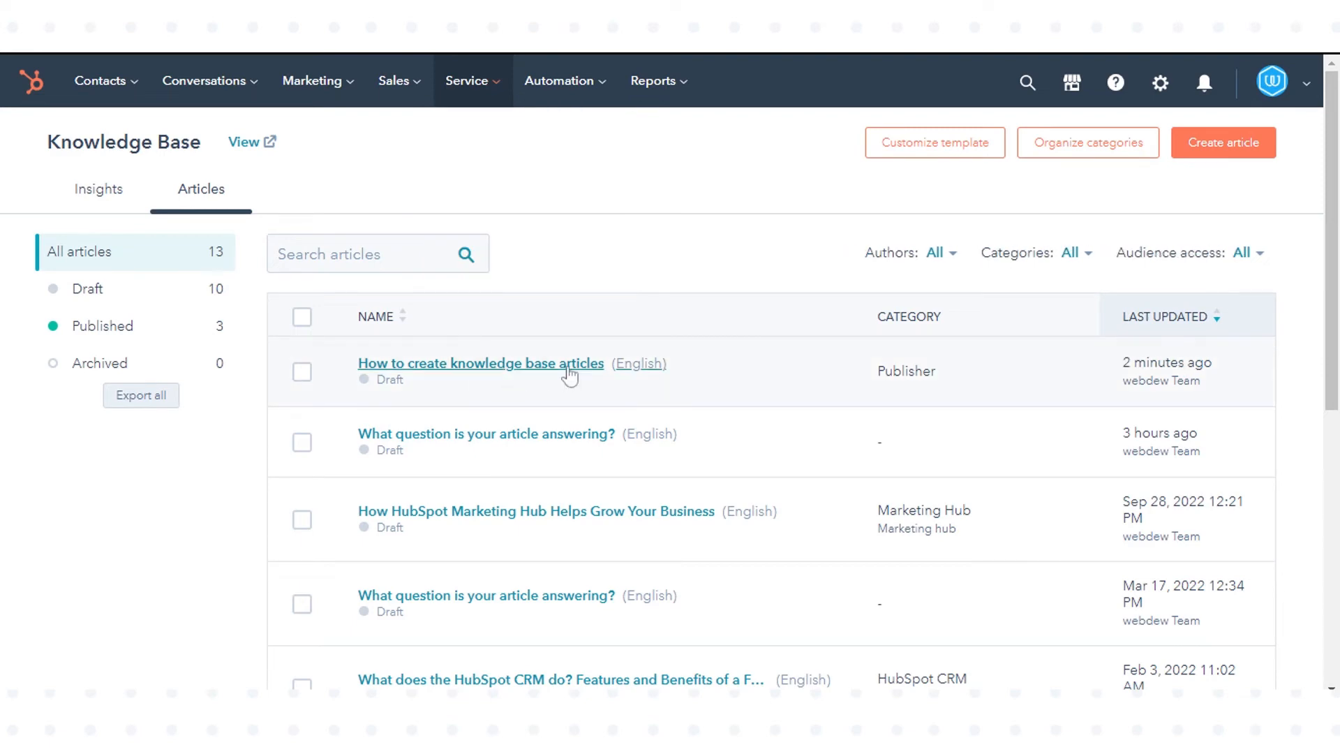
mouse_move(437, 380)
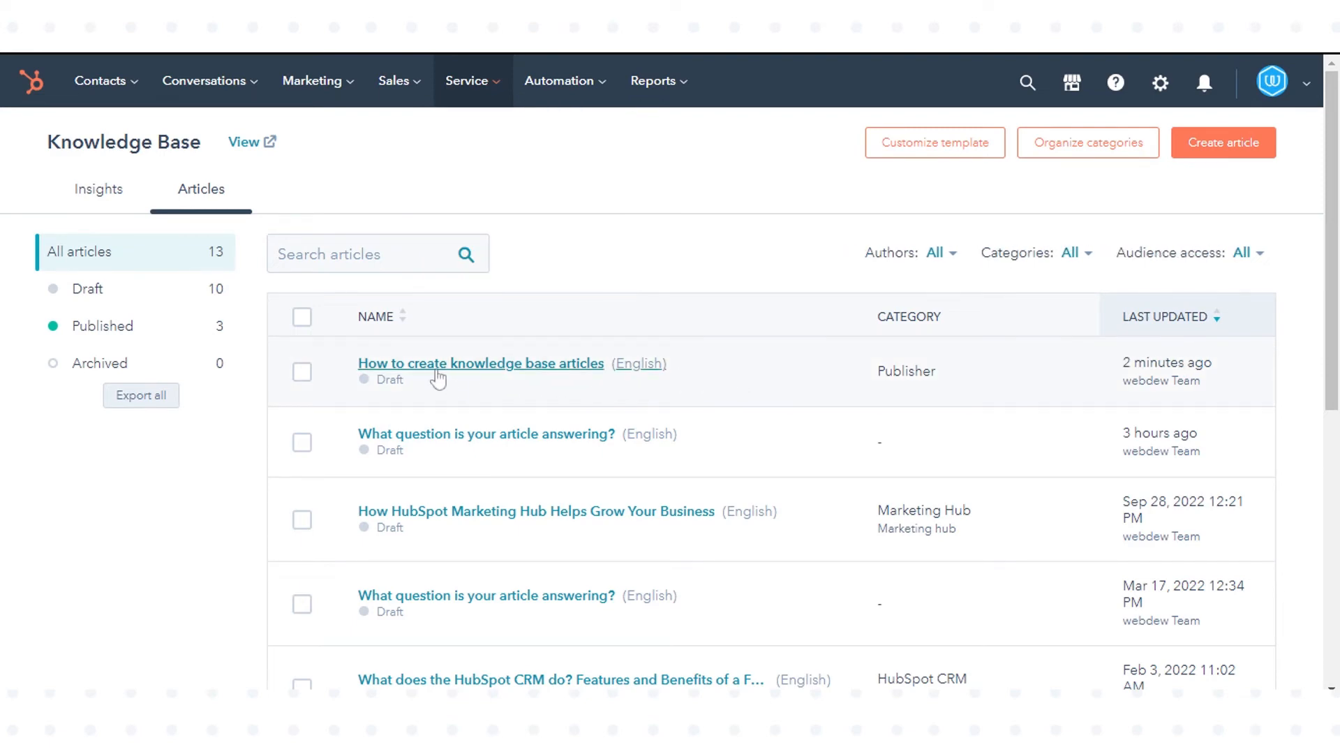
left_click(479, 363)
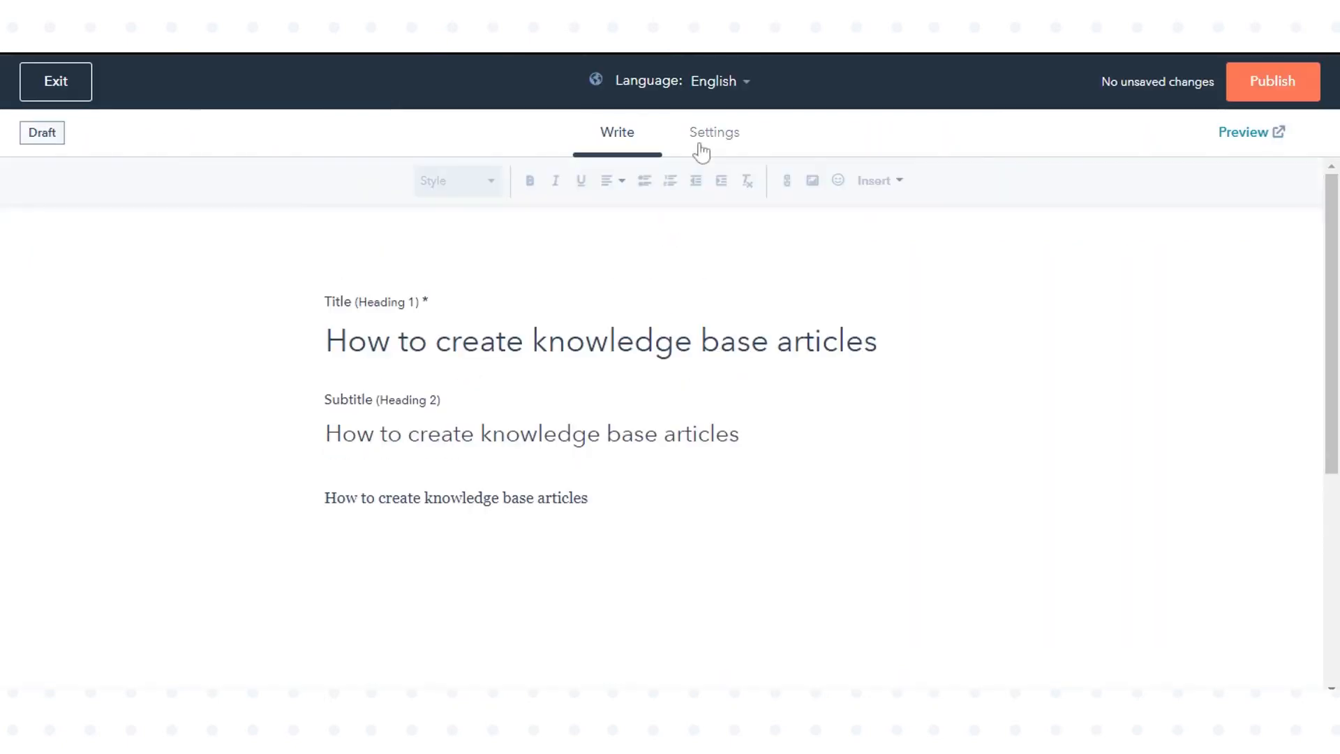
Add 'Deals in HubSpot' and 'User Permission Guide' as search keyword tags in article settings.
left_click(715, 133)
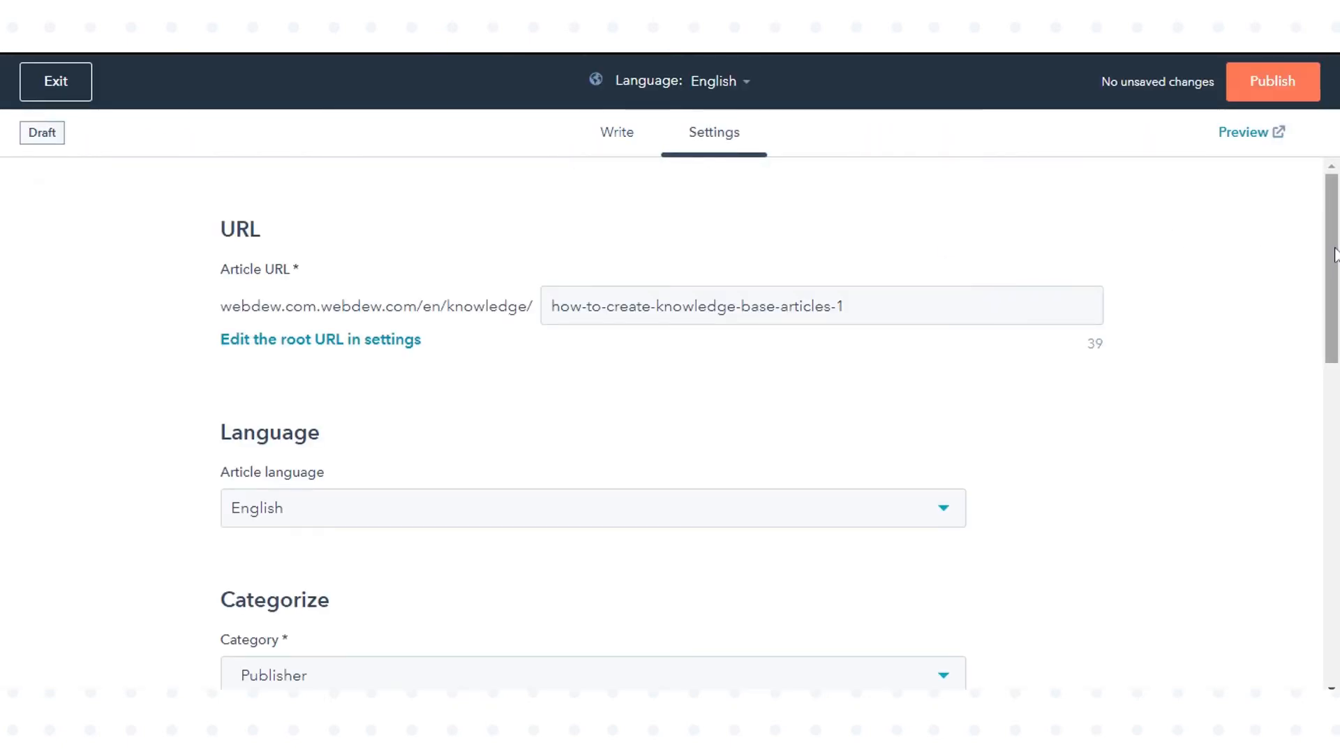
scroll("down", 3)
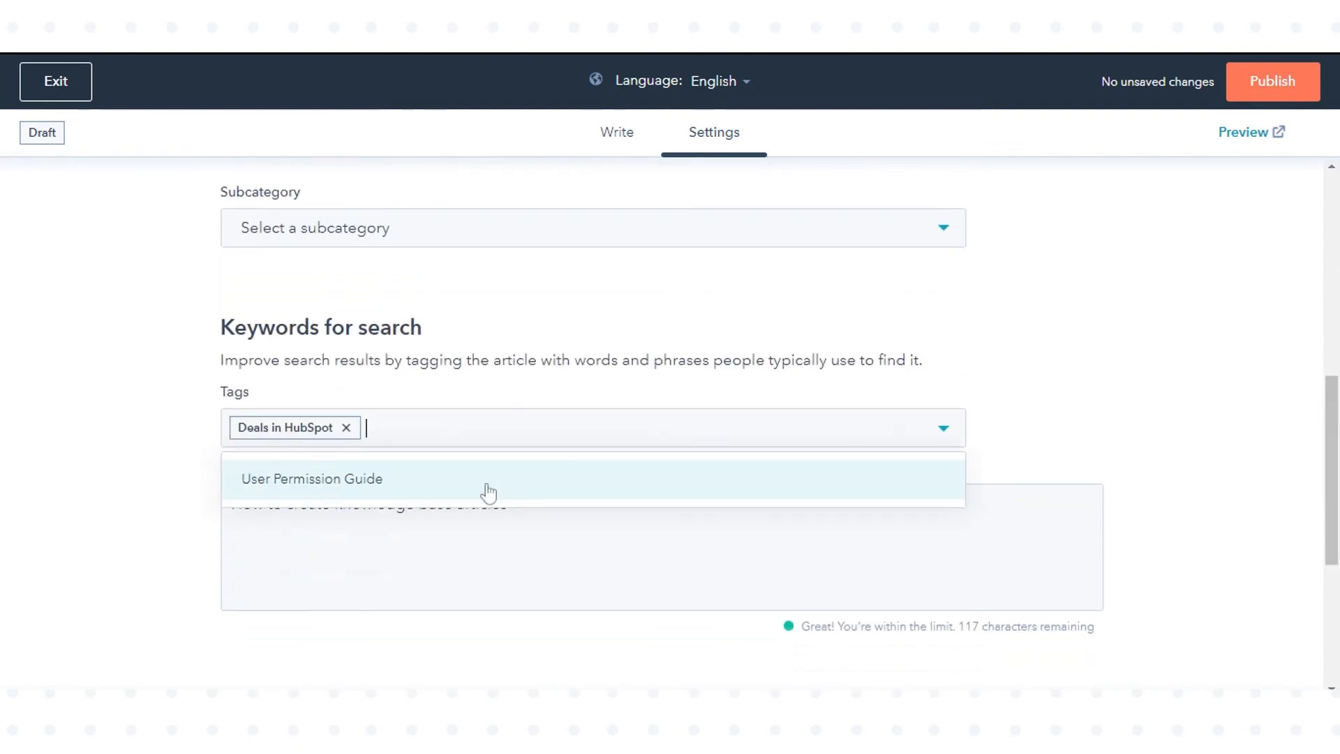
left_click(312, 479)
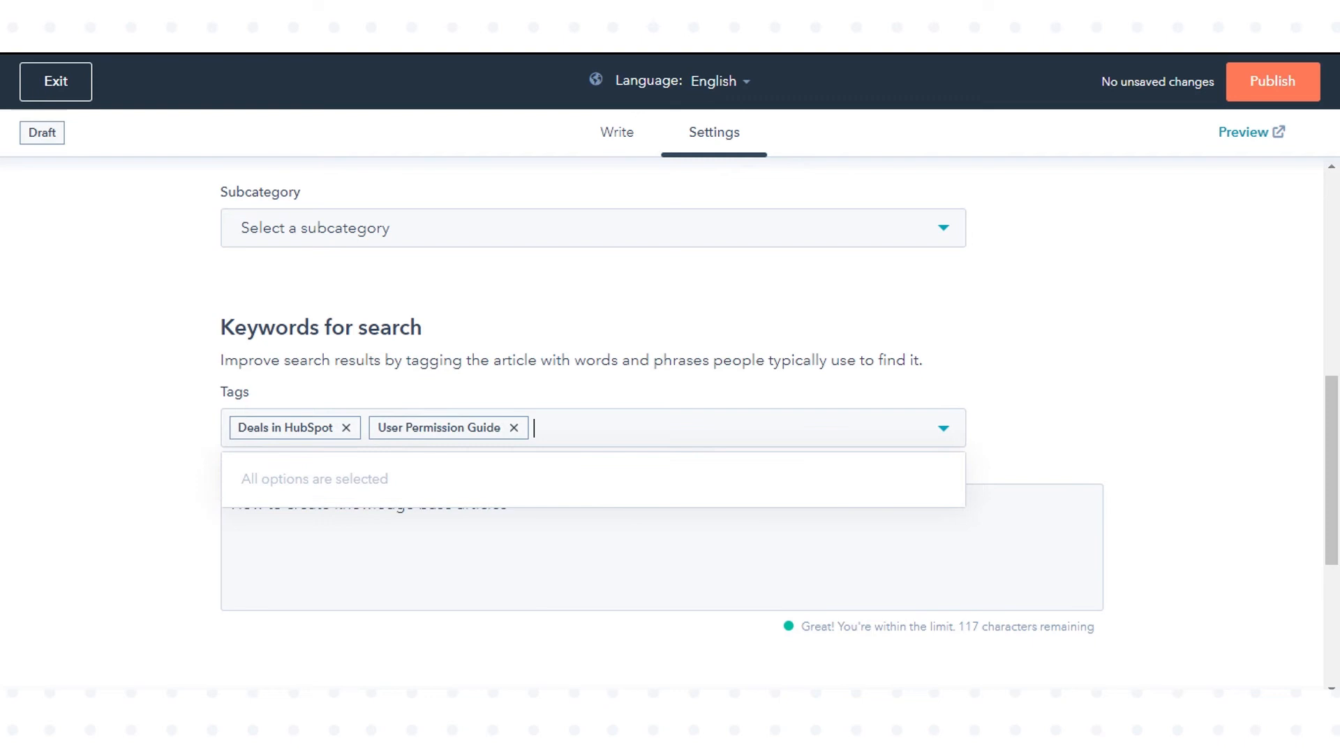